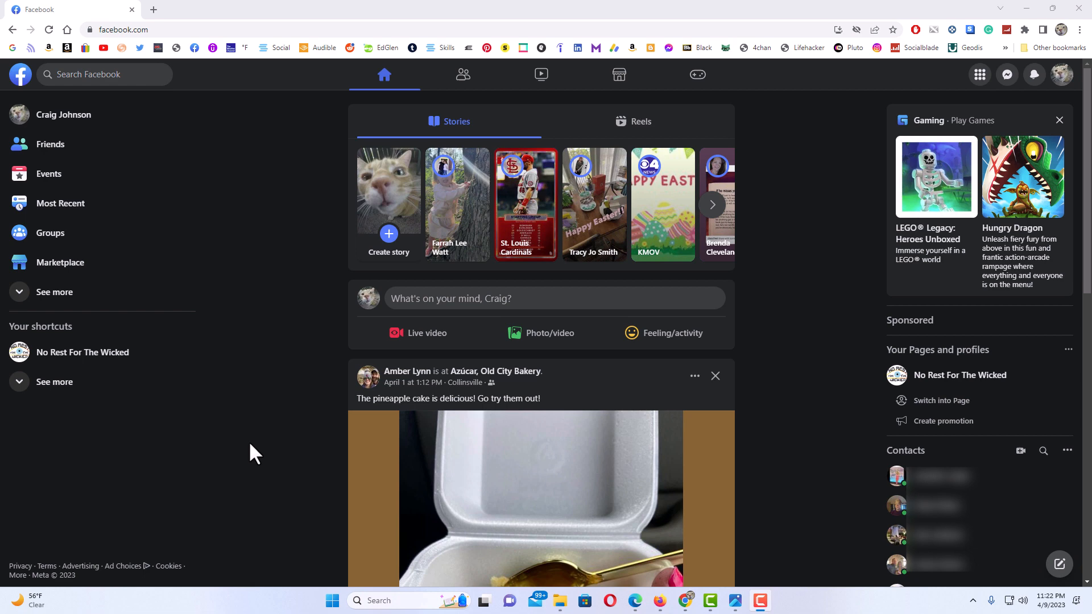
mouse_move(220, 201)
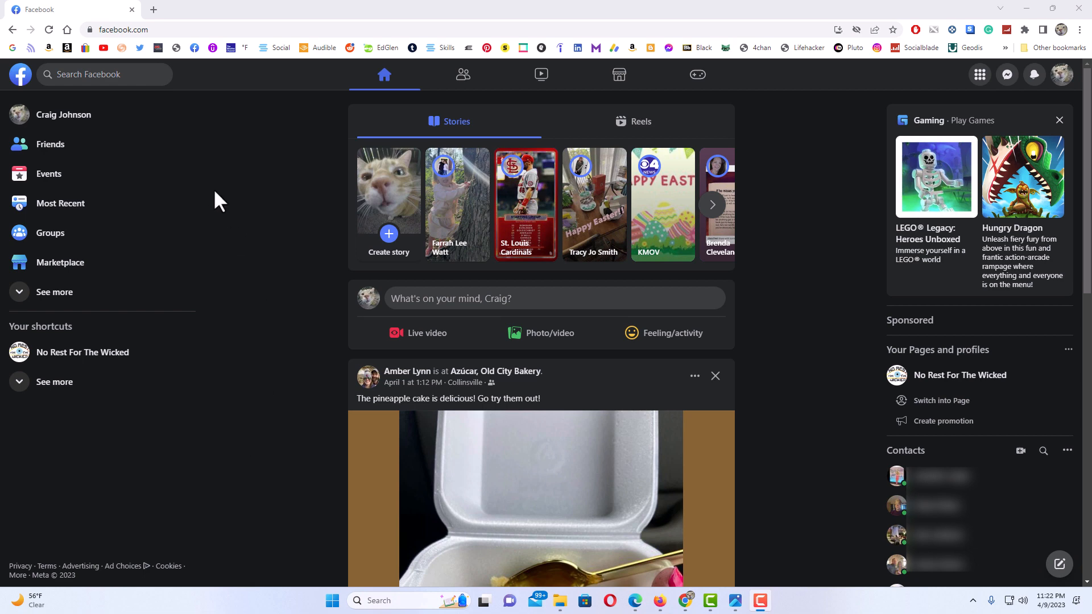
mouse_move(229, 204)
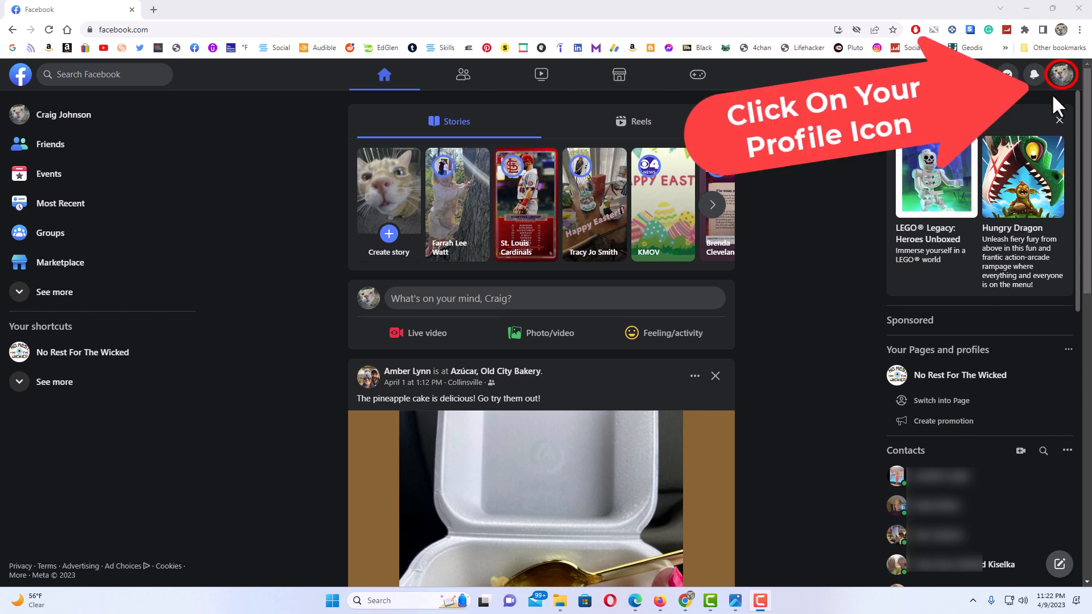
Open your own profile page from the account menu at top right
click(1062, 75)
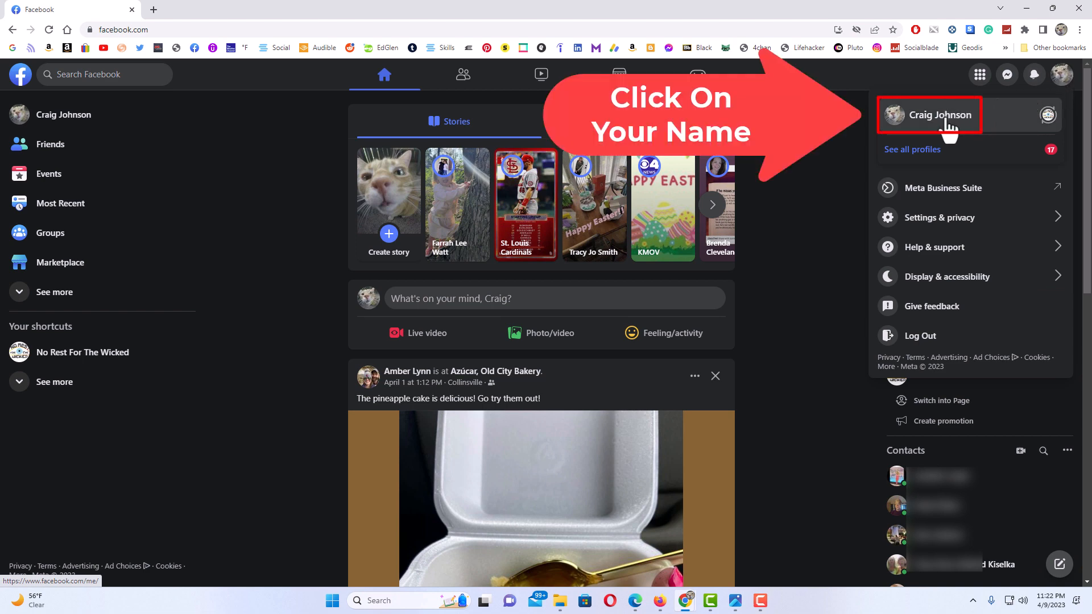
click(930, 115)
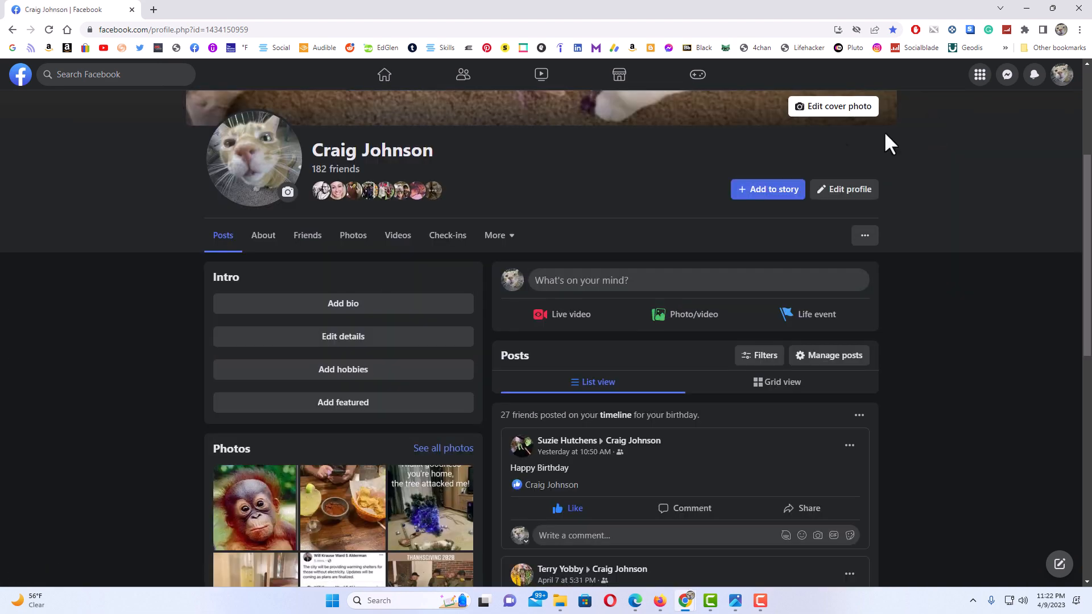
mouse_move(502, 228)
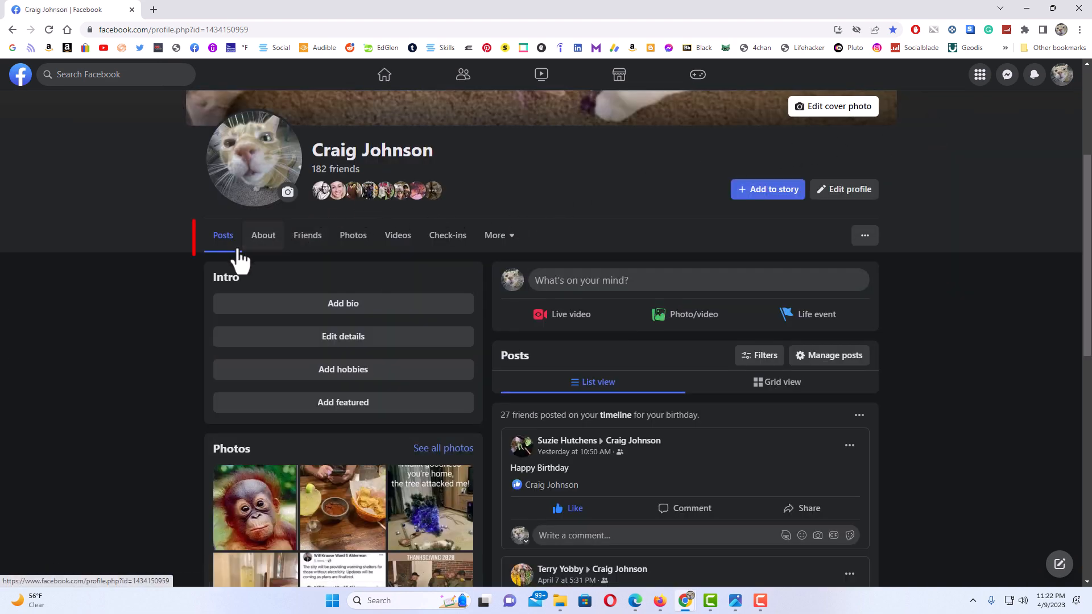
mouse_move(223, 235)
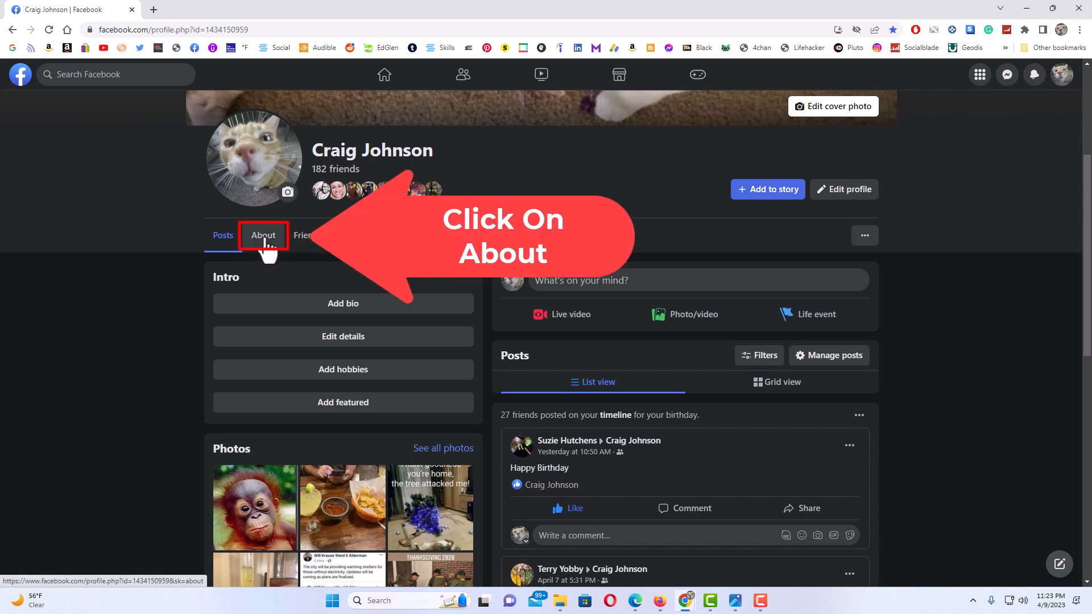
Show the profile's About overview with education, residence and birthday
click(263, 235)
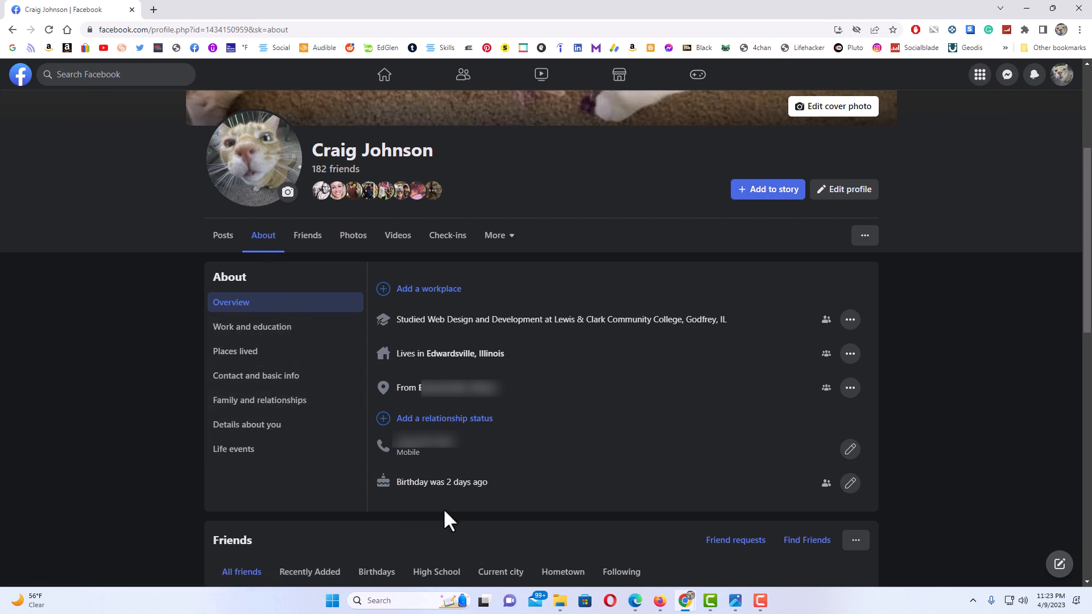
mouse_move(548, 391)
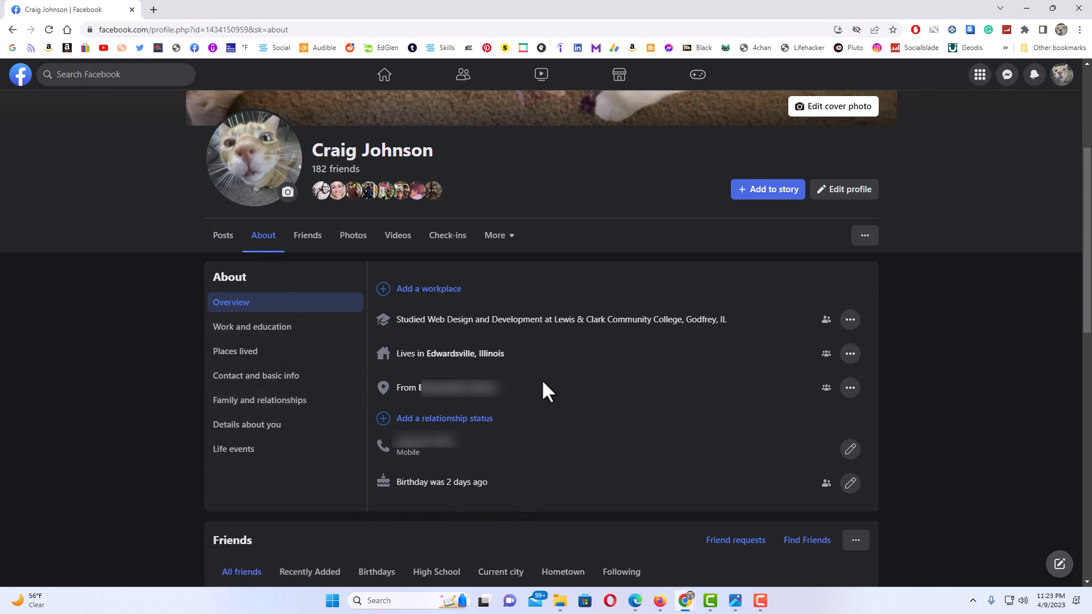
mouse_move(593, 382)
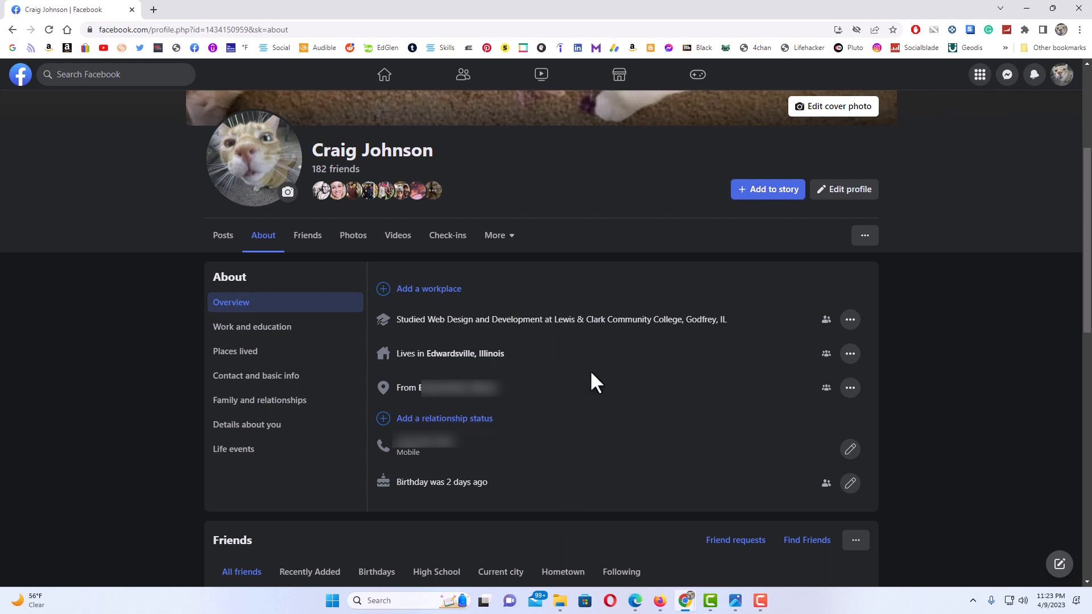
mouse_move(525, 517)
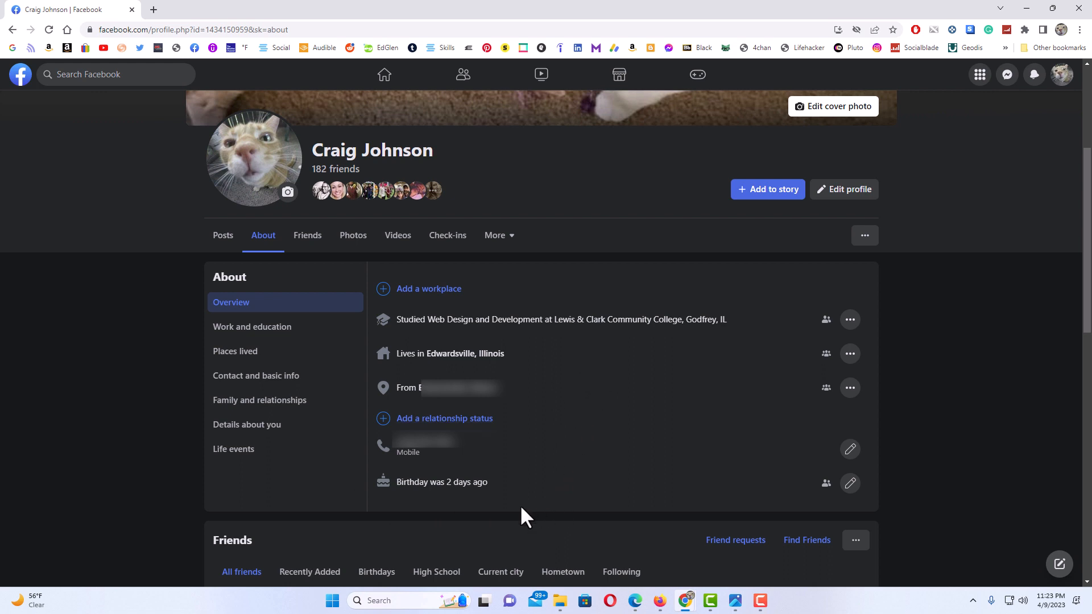
mouse_move(517, 520)
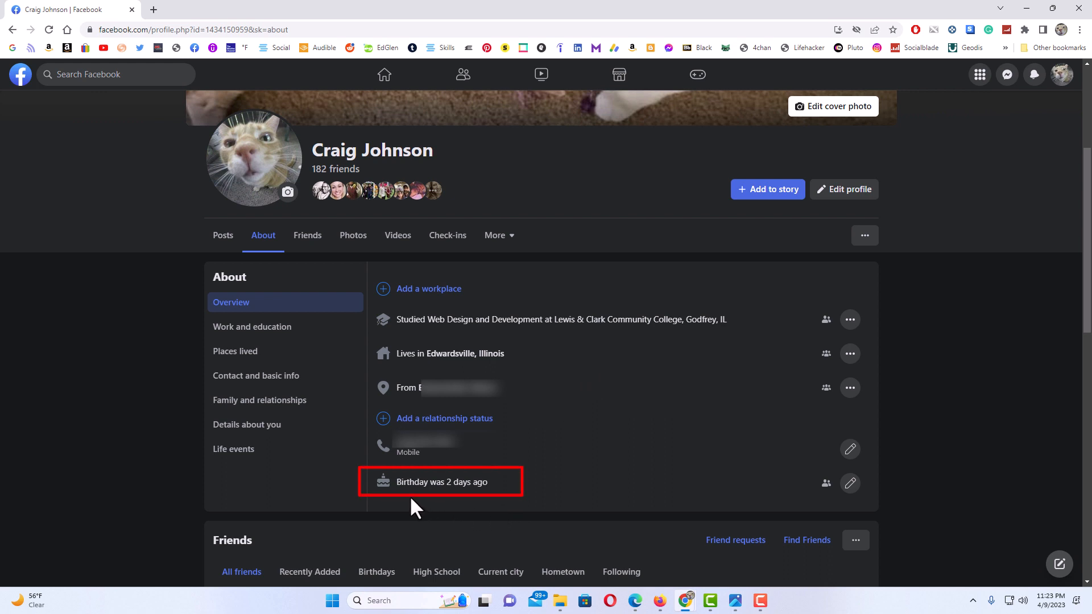
mouse_move(472, 507)
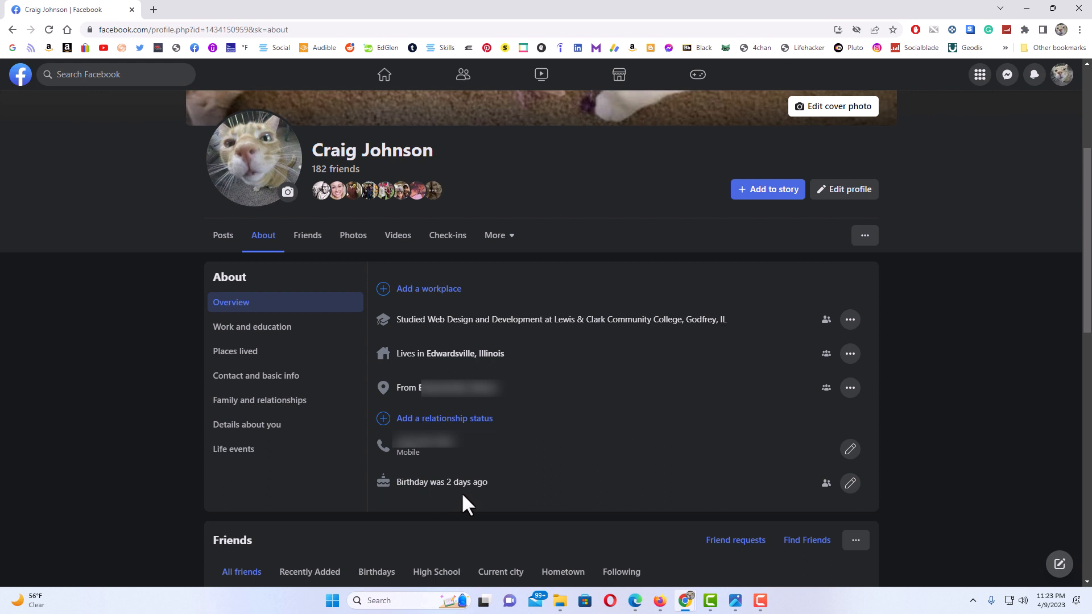
mouse_move(555, 504)
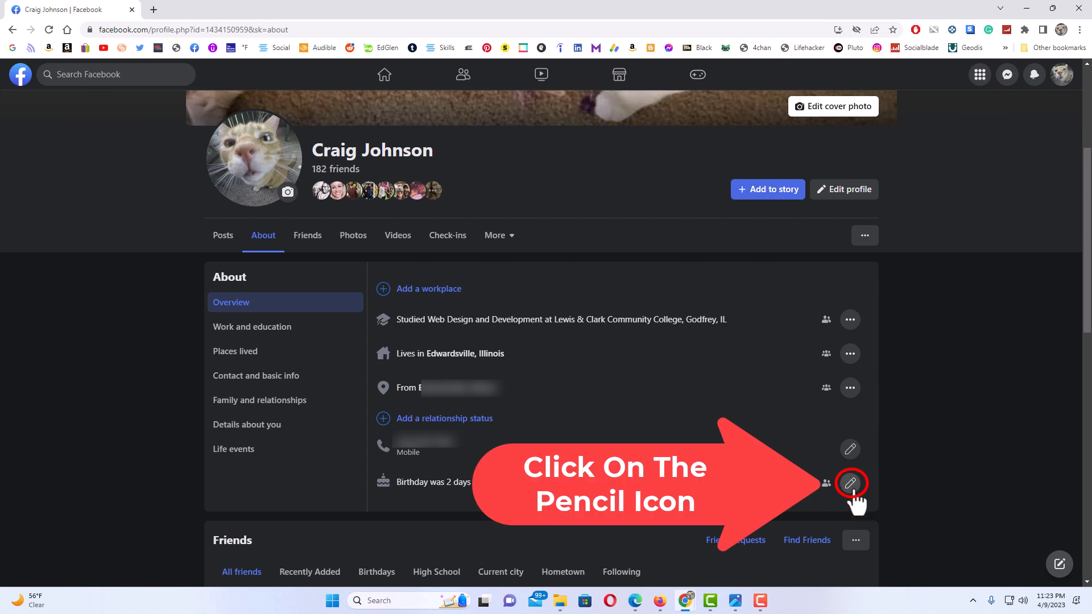
click(850, 483)
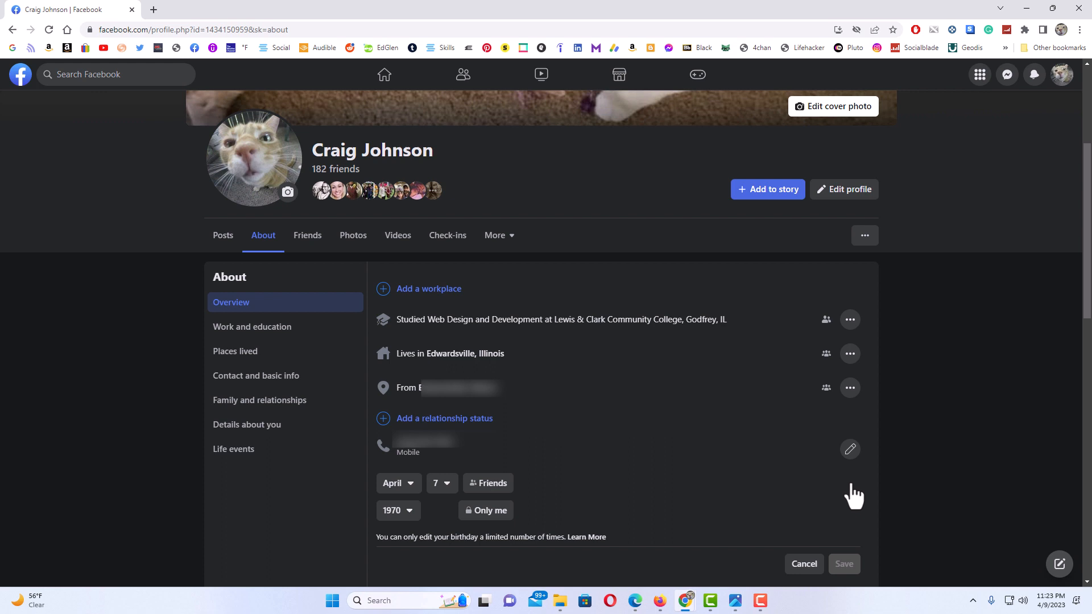
mouse_move(615, 505)
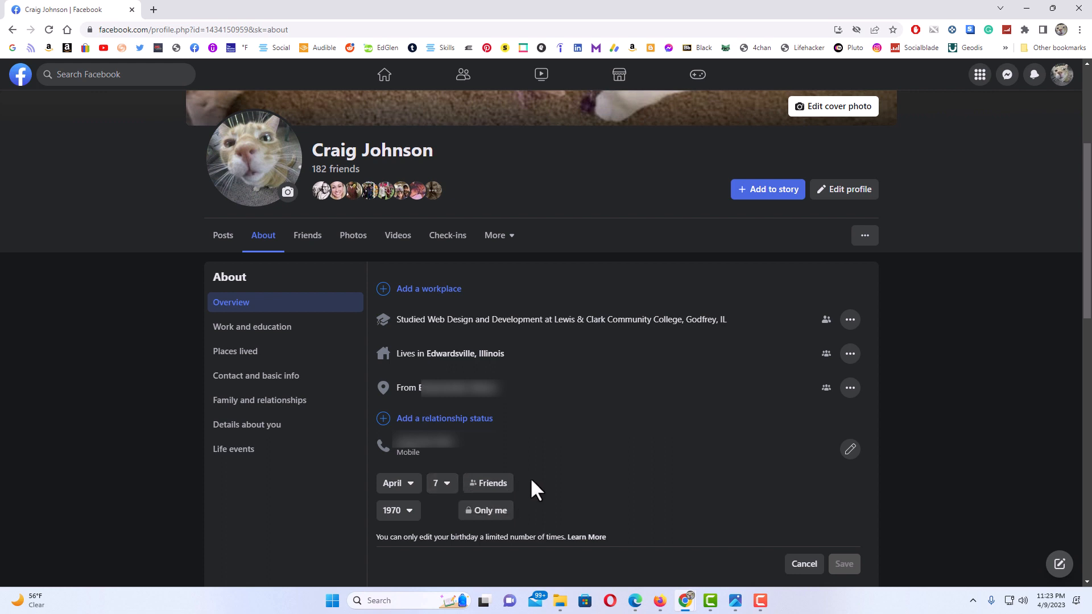
mouse_move(488, 483)
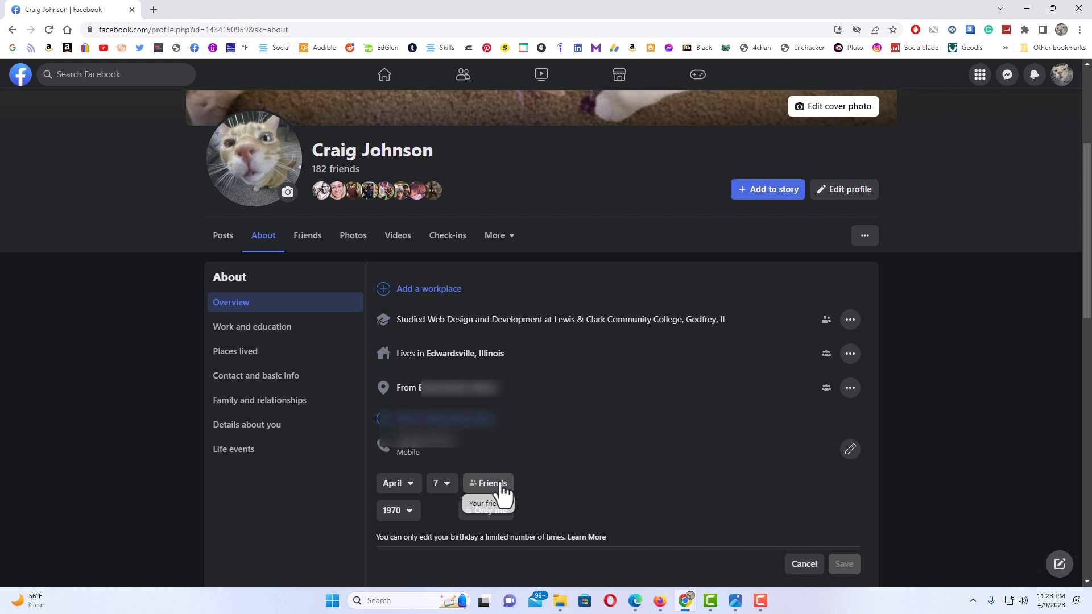
Review the month-and-day audience choices and cancel, keeping Friends
click(488, 483)
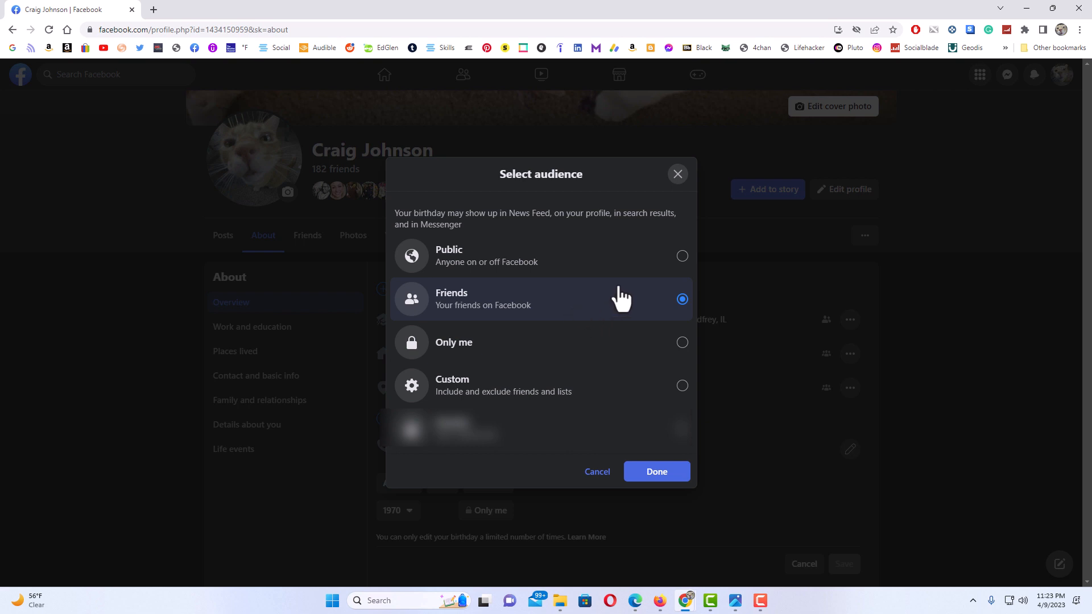
mouse_move(519, 272)
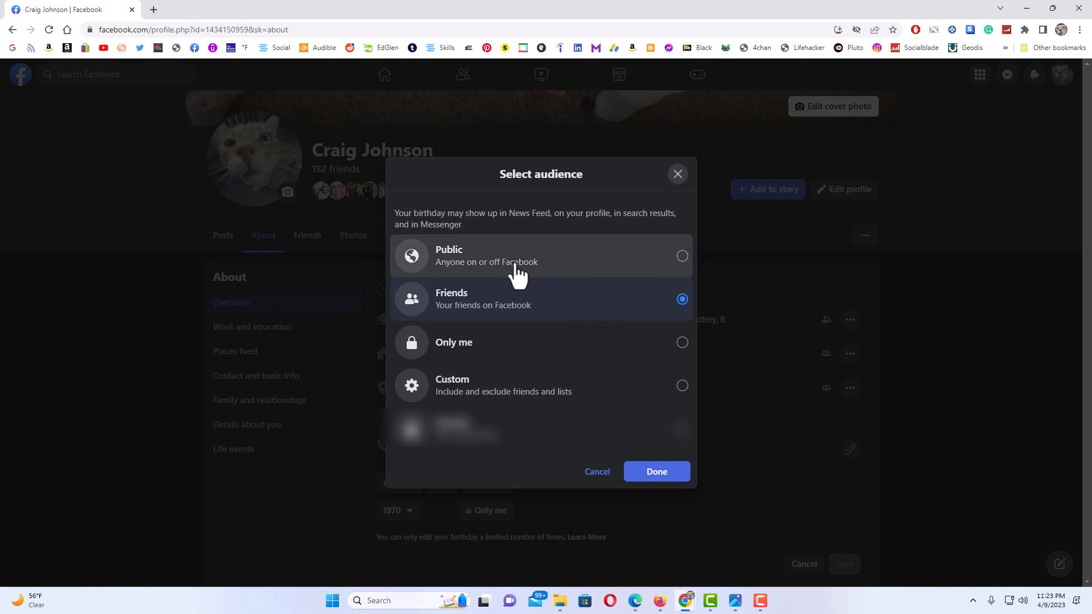
mouse_move(581, 309)
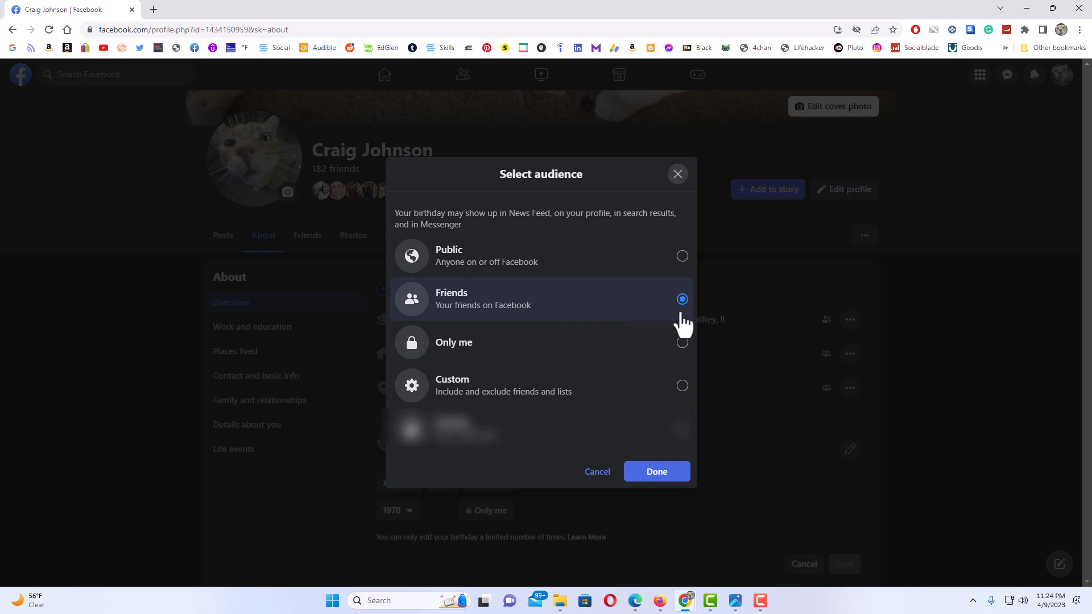
mouse_move(620, 366)
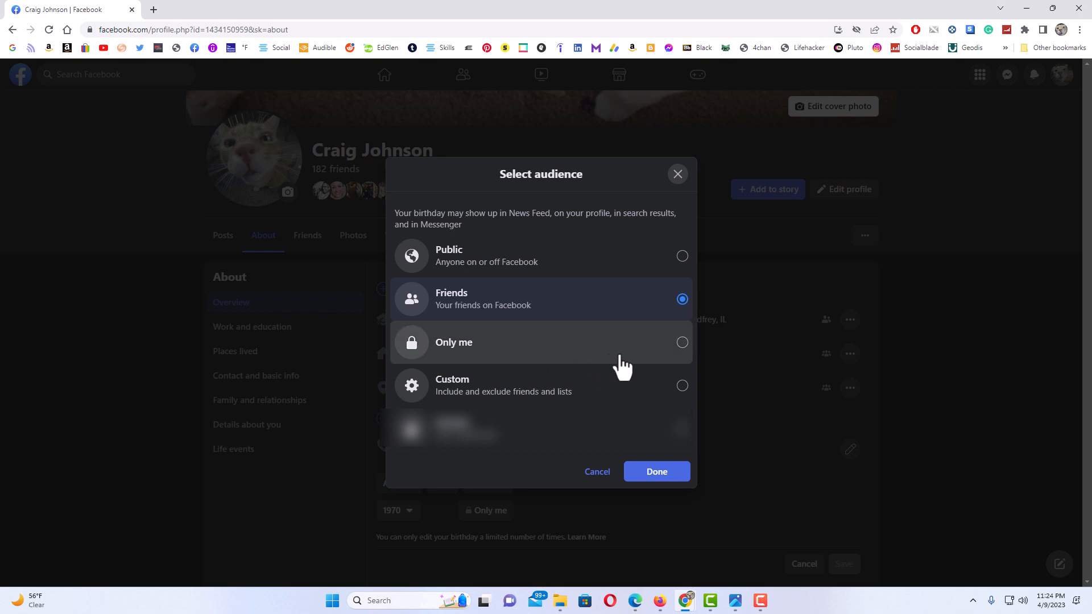
mouse_move(679, 365)
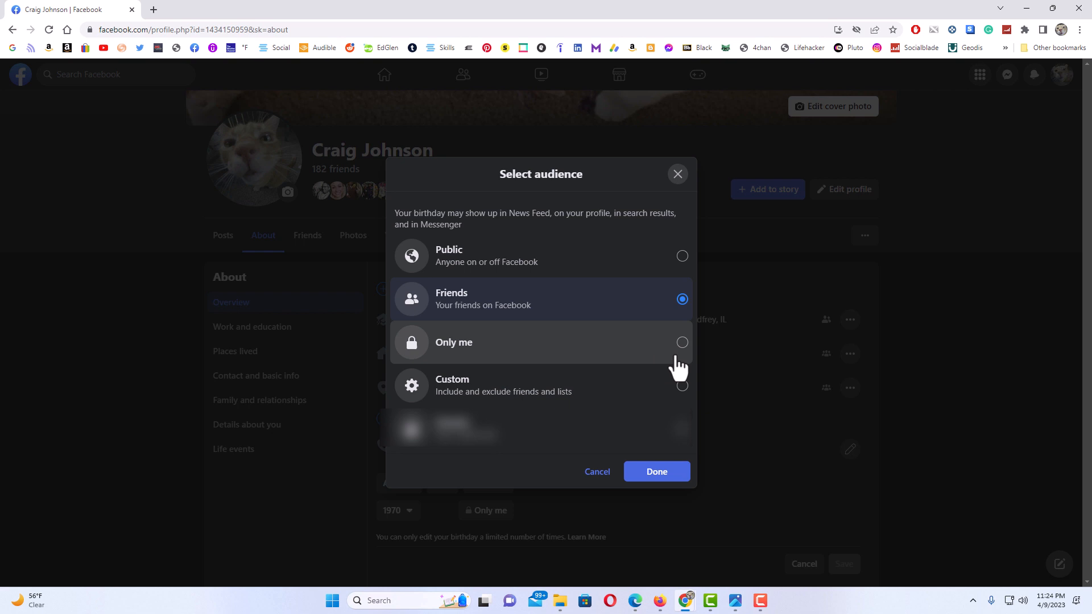
mouse_move(655, 404)
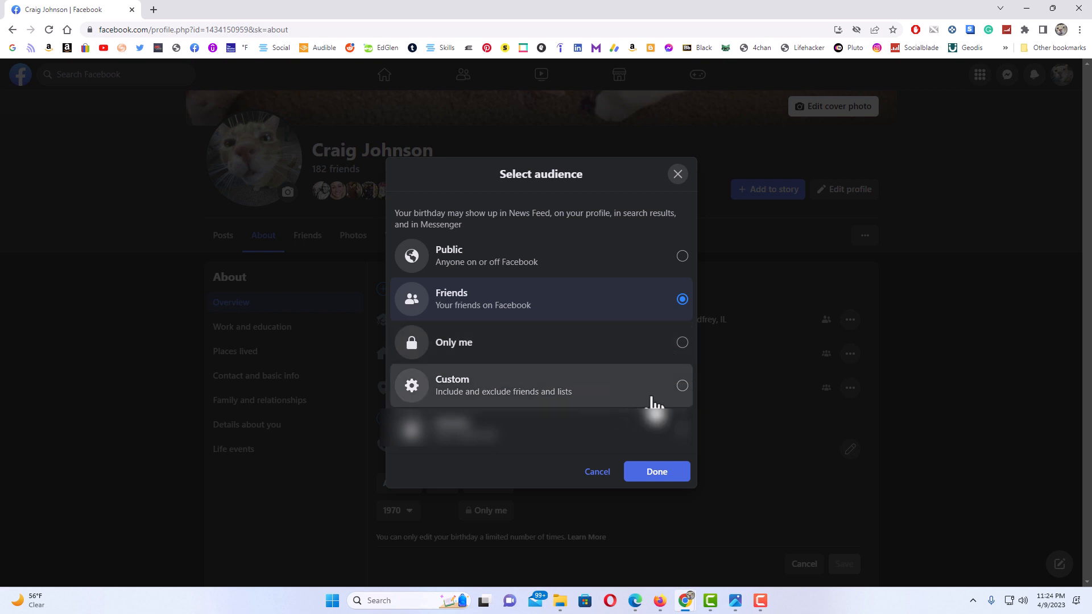
mouse_move(661, 411)
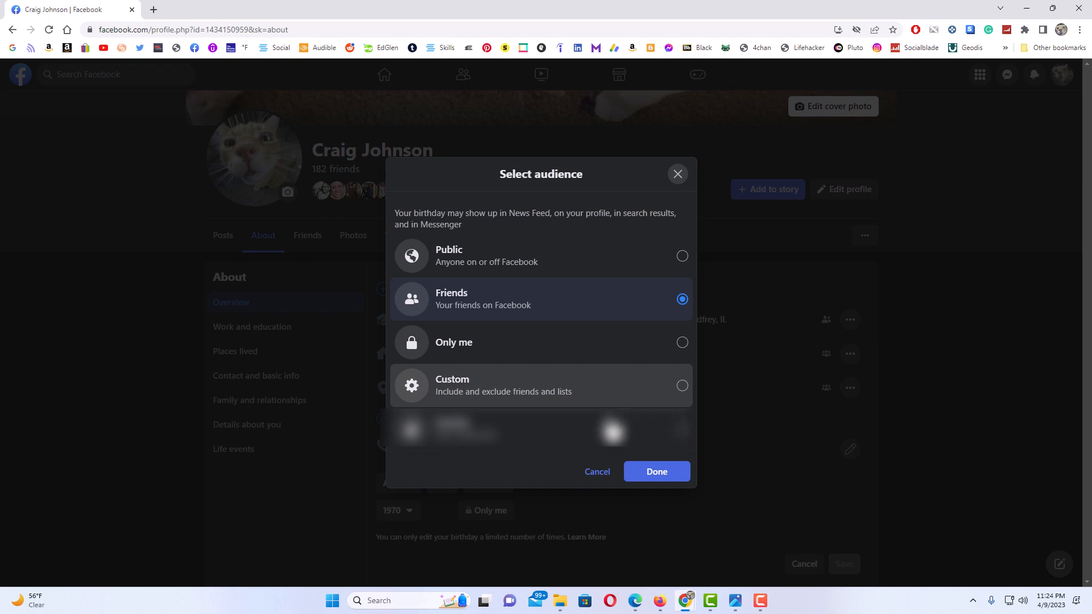
mouse_move(597, 471)
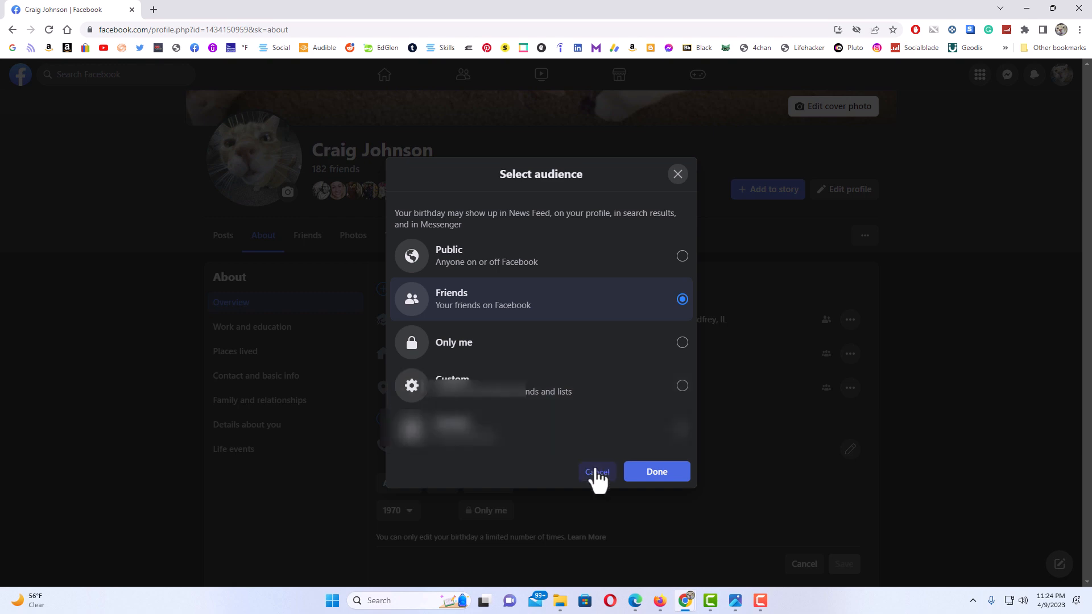
click(595, 471)
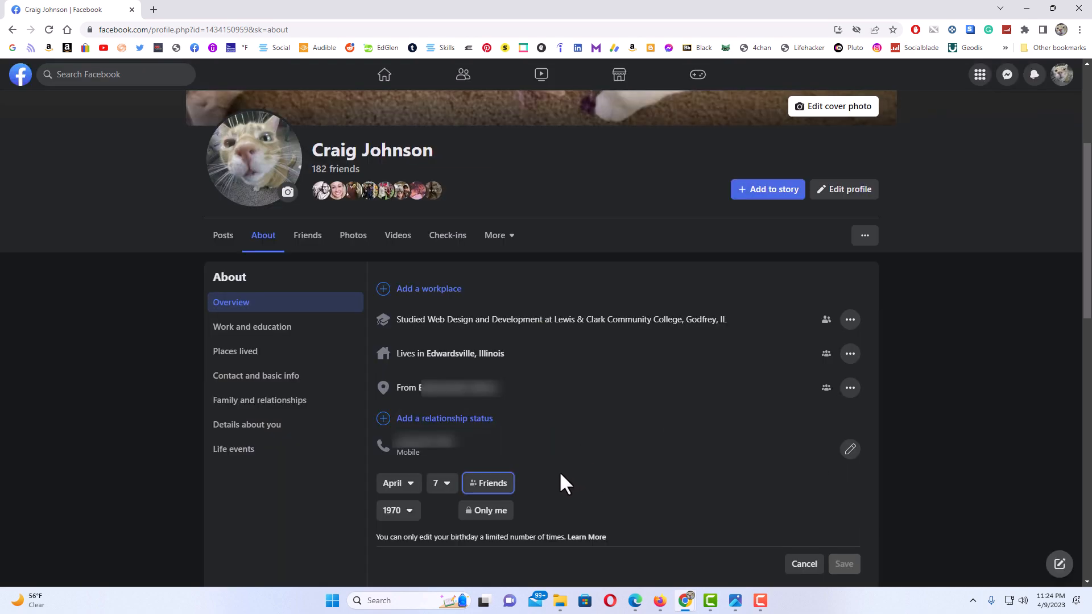
mouse_move(400, 530)
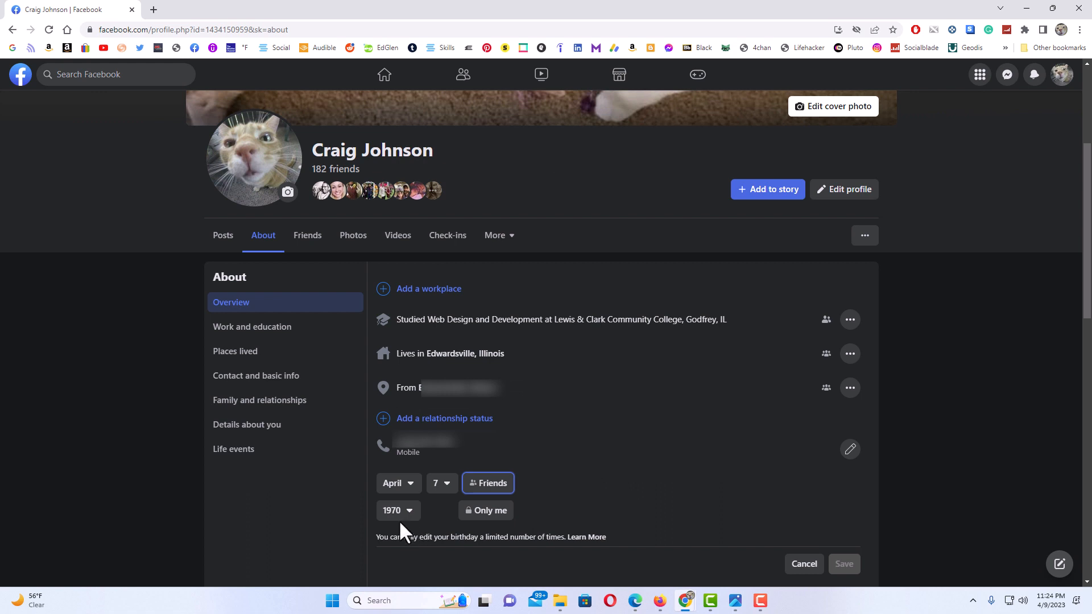
mouse_move(499, 521)
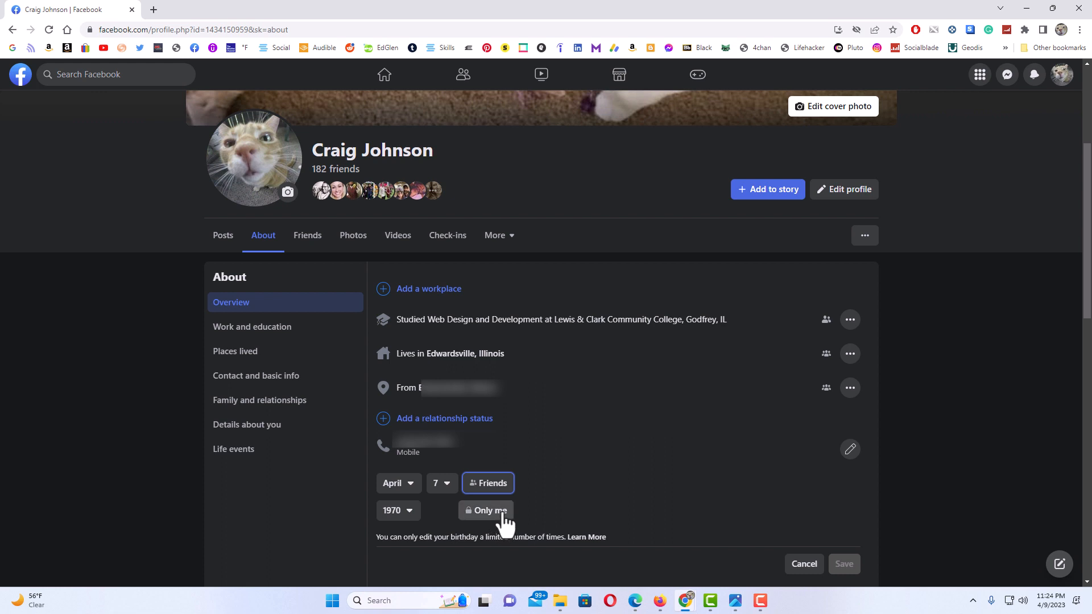
Bring up the audience choices for the 1970 birth year, currently Only me
click(485, 511)
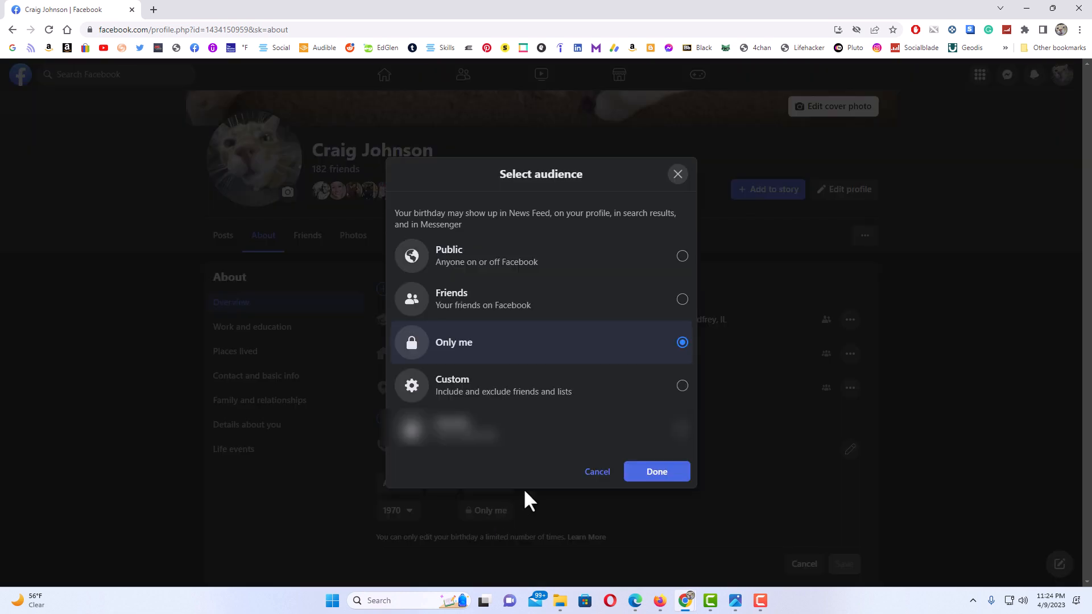
mouse_move(638, 365)
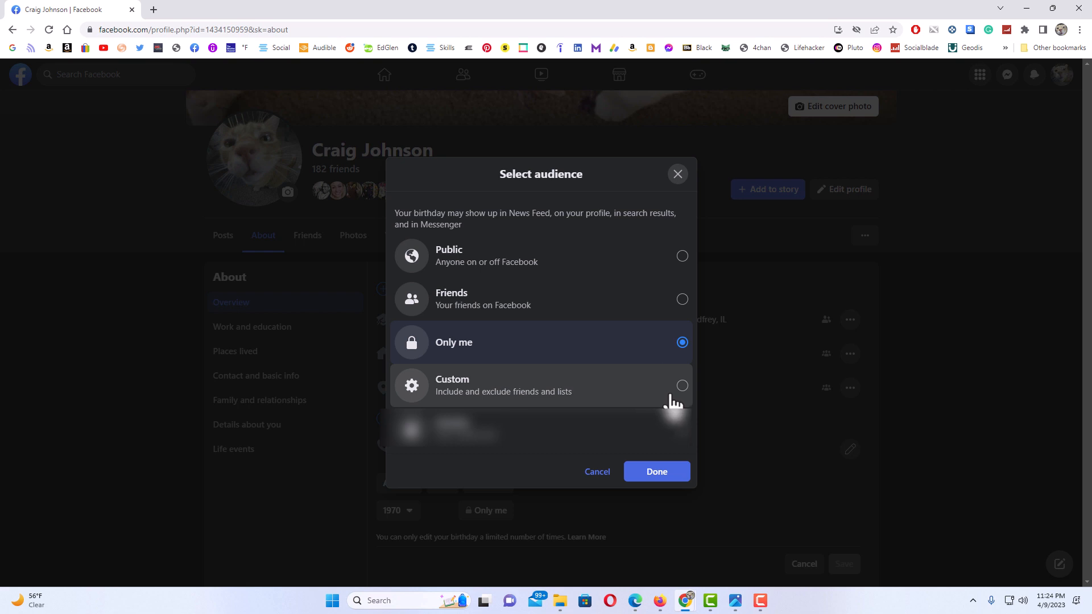
mouse_move(674, 404)
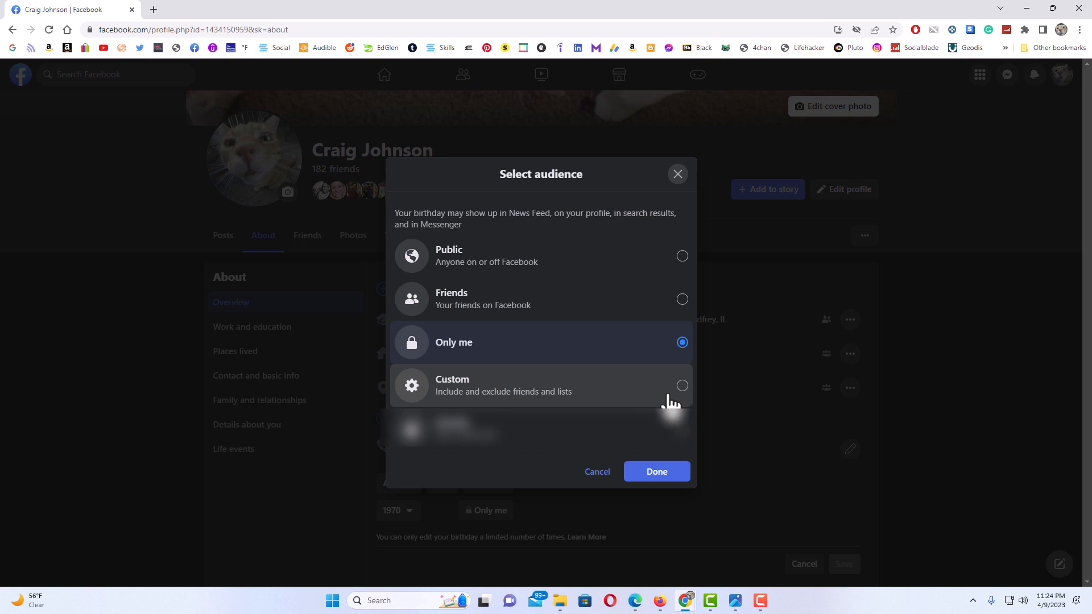
mouse_move(591, 356)
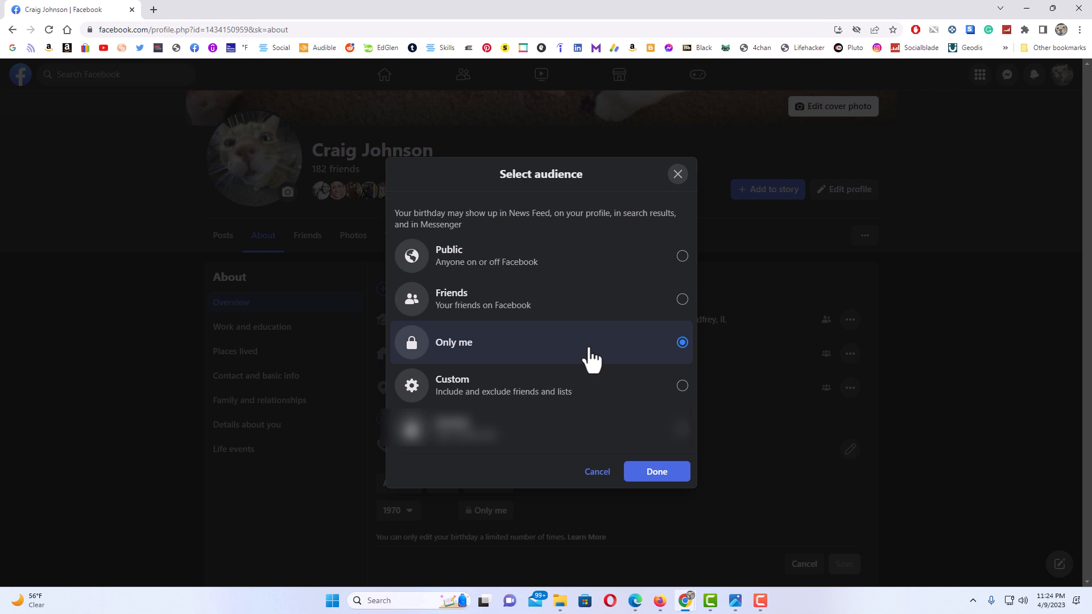
mouse_move(597, 471)
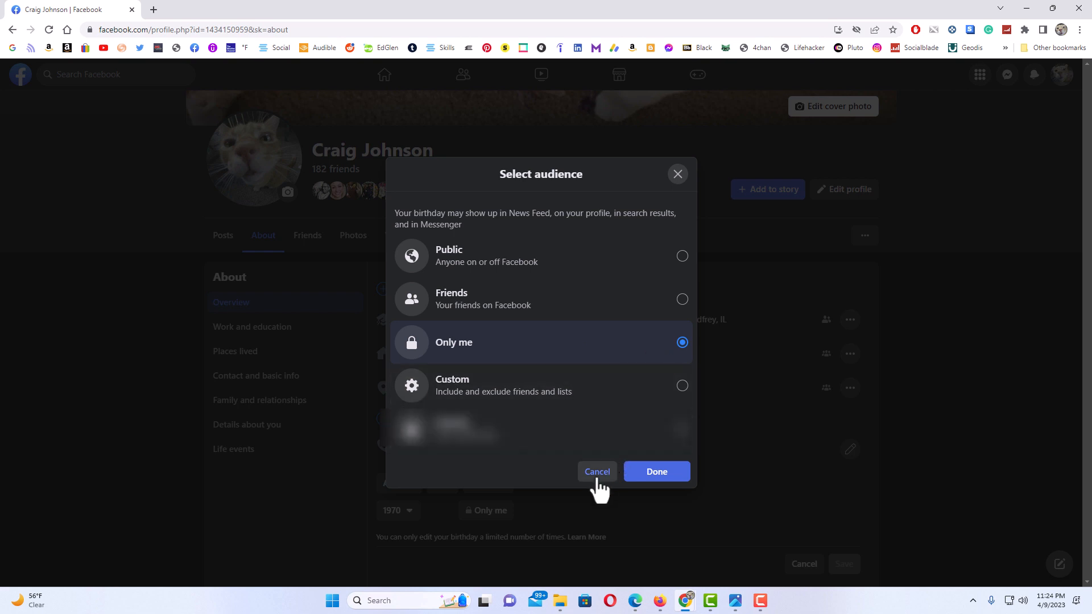
Cancel the birth-year audience dialog, keeping the year set to Only me
click(596, 472)
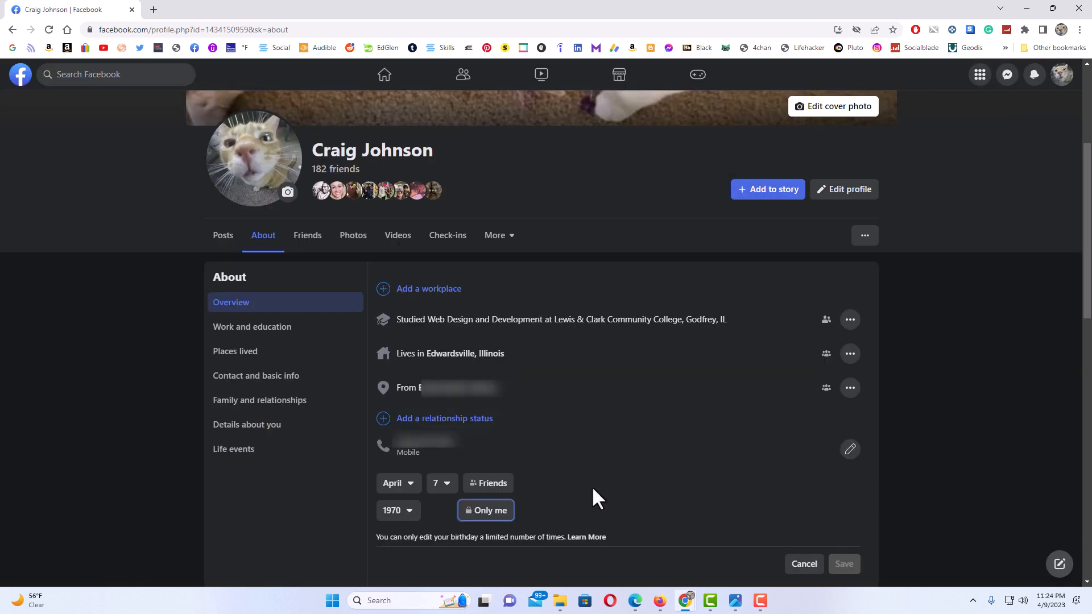